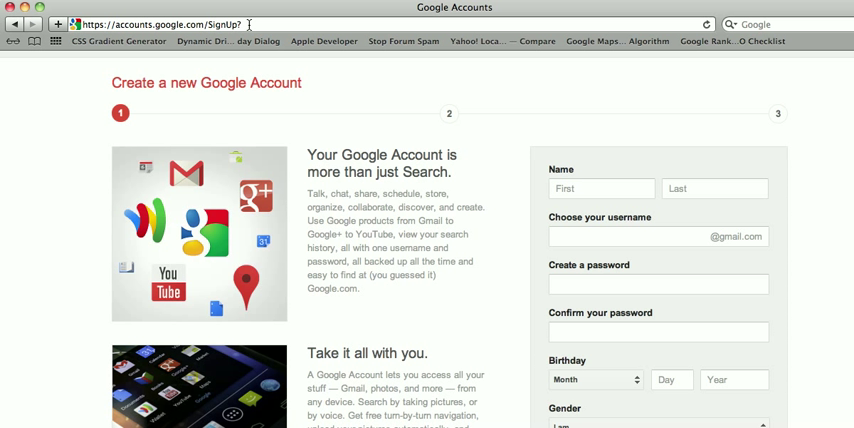
mouse_move(532, 176)
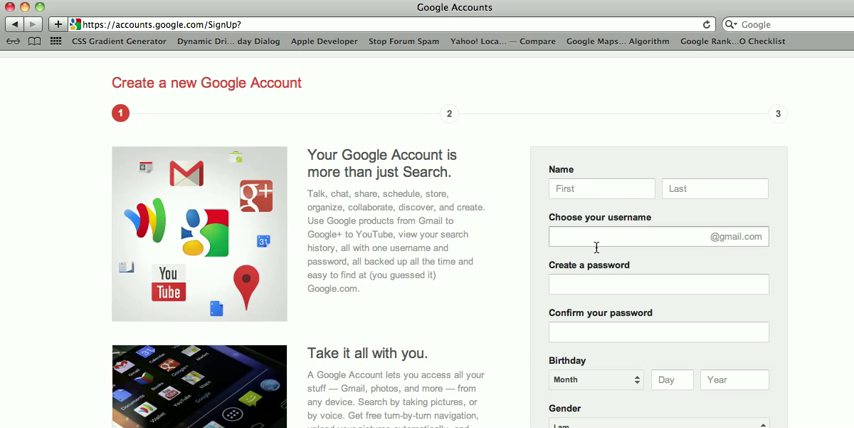
mouse_move(644, 252)
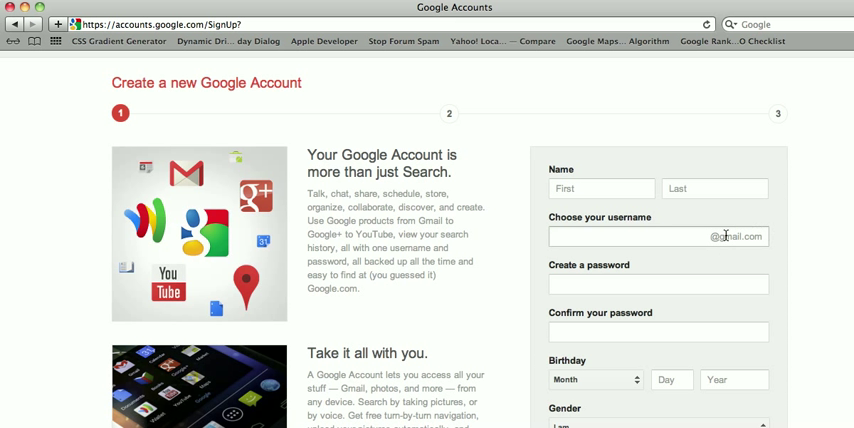
mouse_move(608, 236)
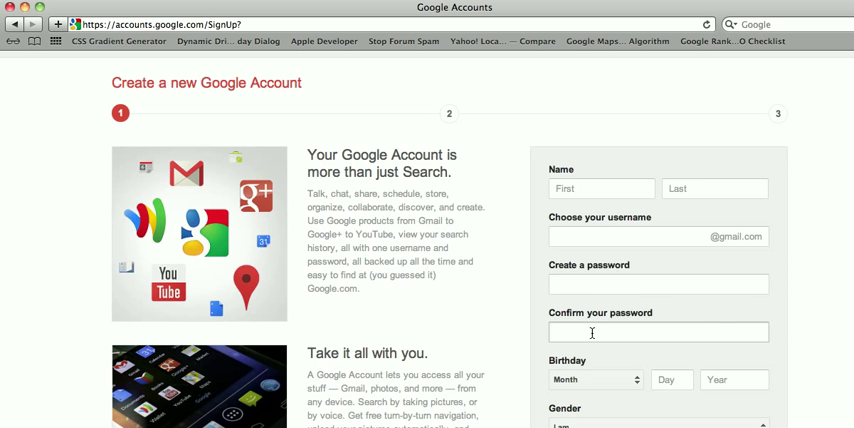
scroll(down, 3)
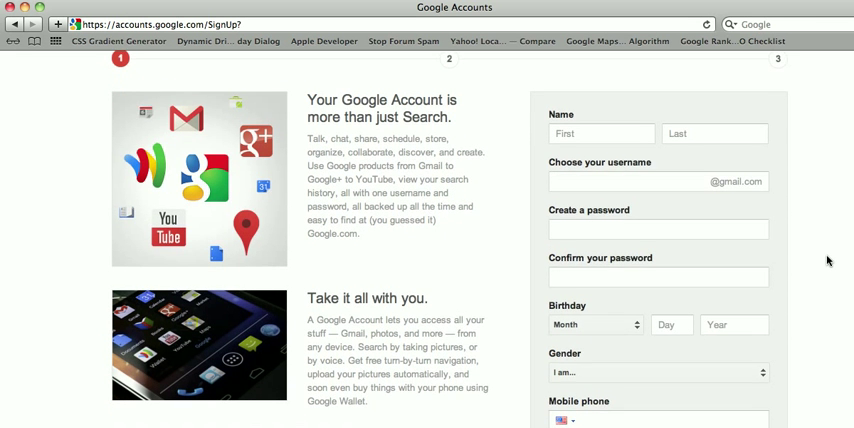
scroll(down, 3)
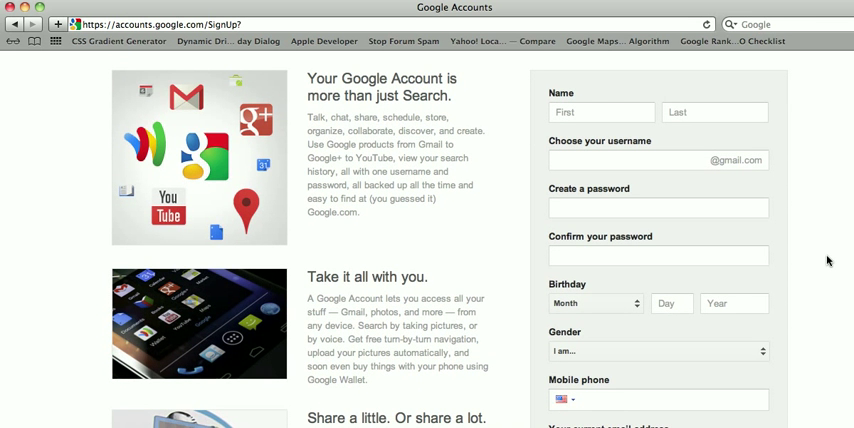
scroll(down, 3)
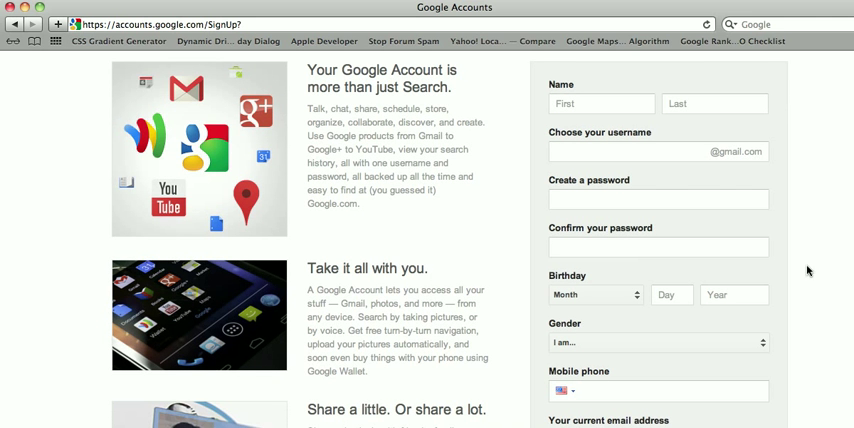
scroll(down, 3)
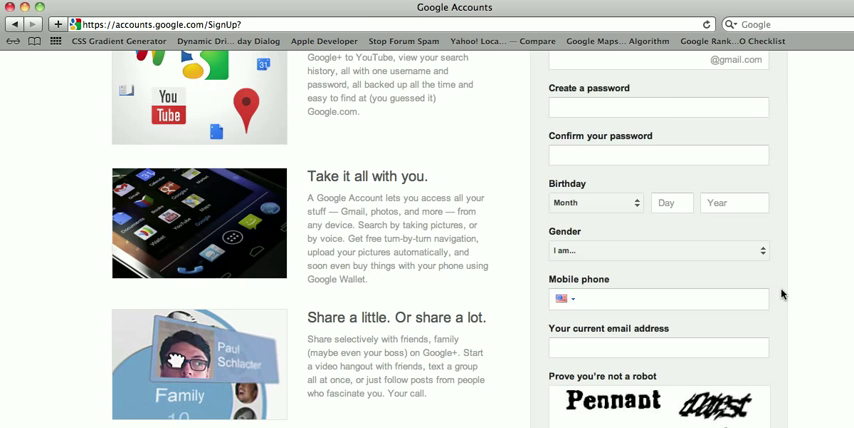
scroll(down, 3)
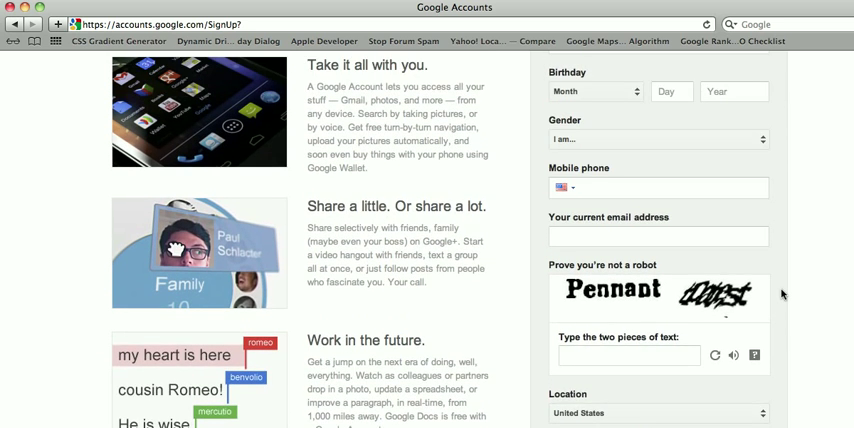
scroll(down, 3)
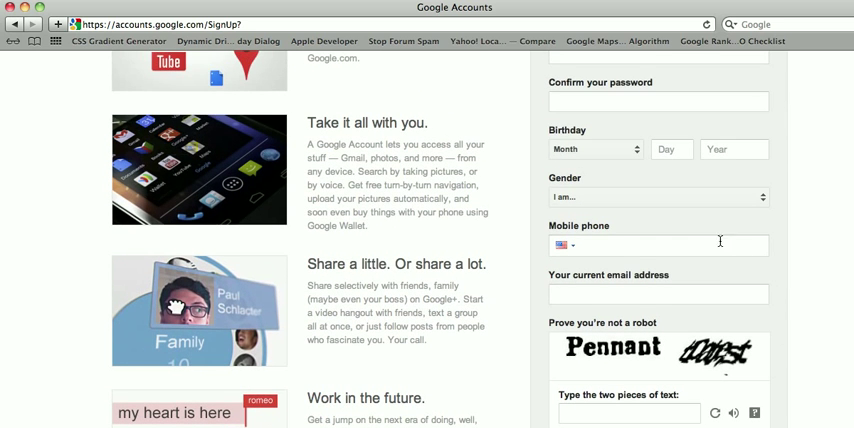
click(672, 244)
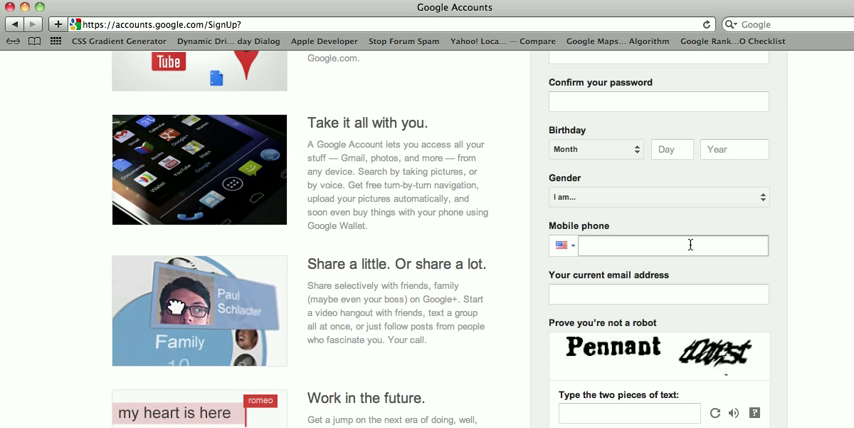
mouse_move(612, 308)
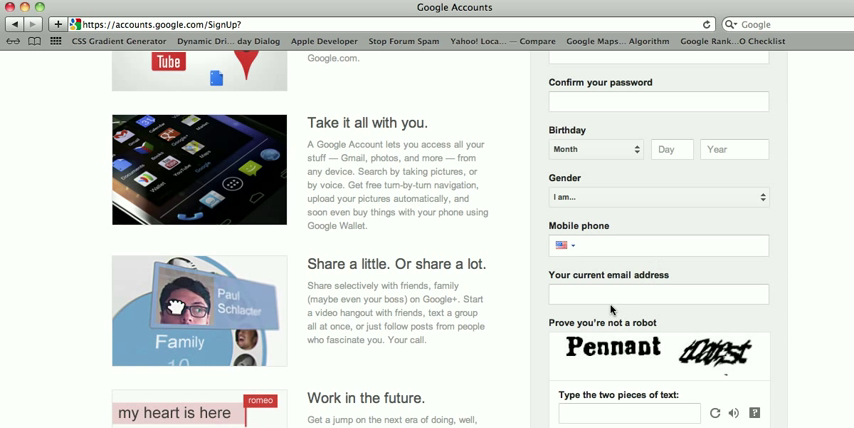
click(640, 292)
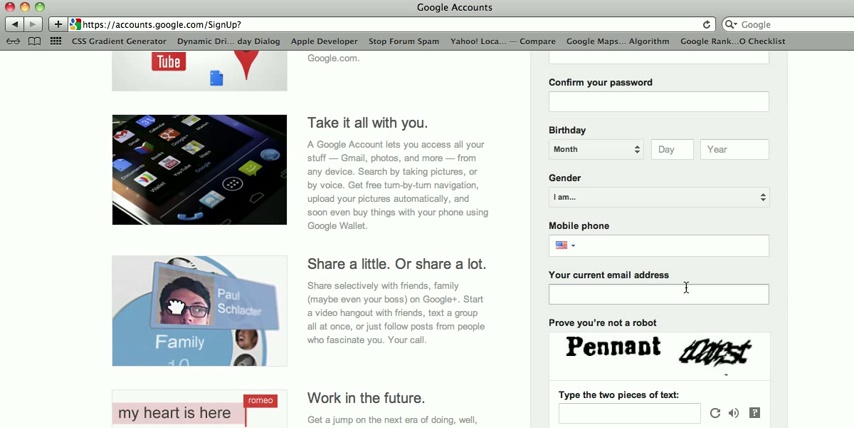
scroll(down, 3)
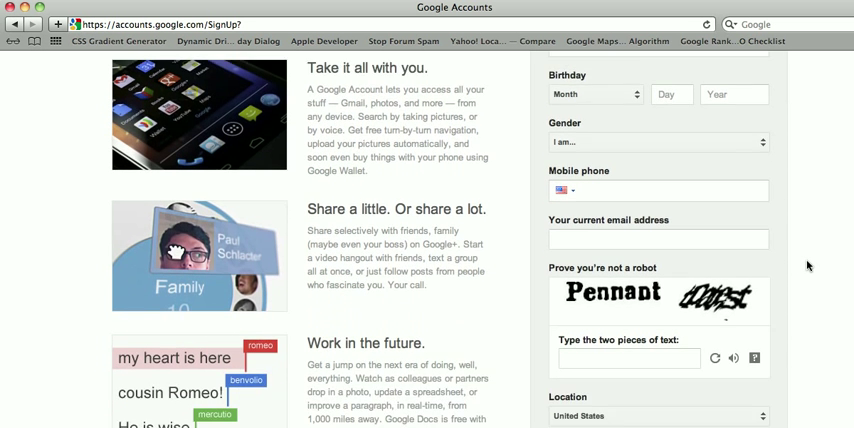
scroll(down, 3)
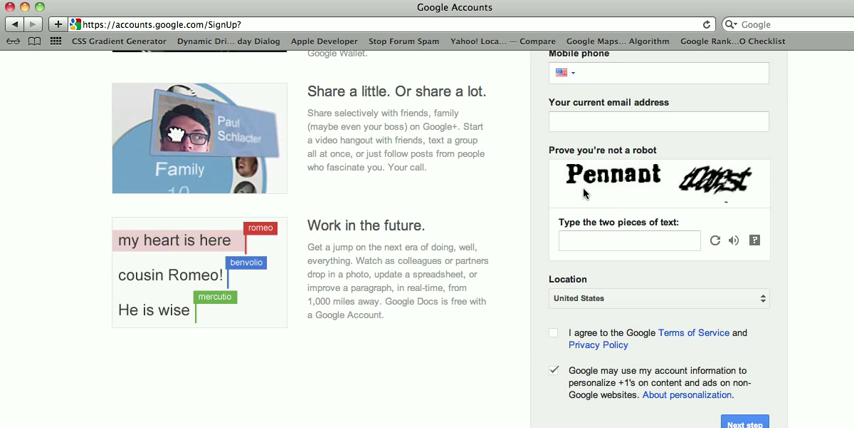
mouse_move(700, 200)
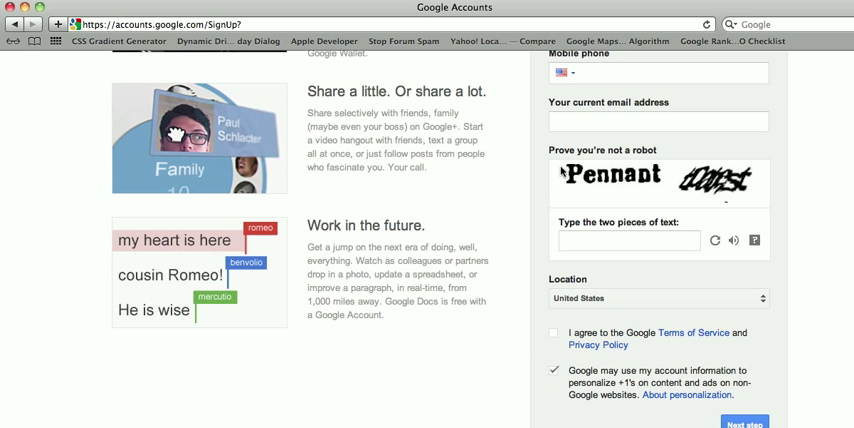
mouse_move(568, 196)
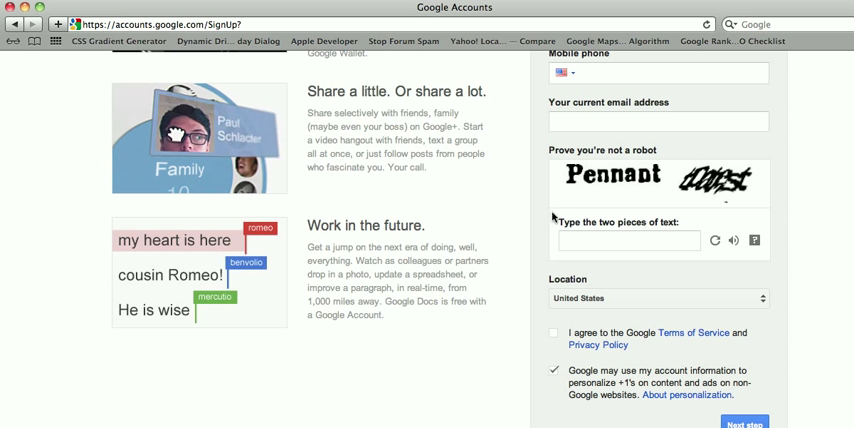
click(628, 240)
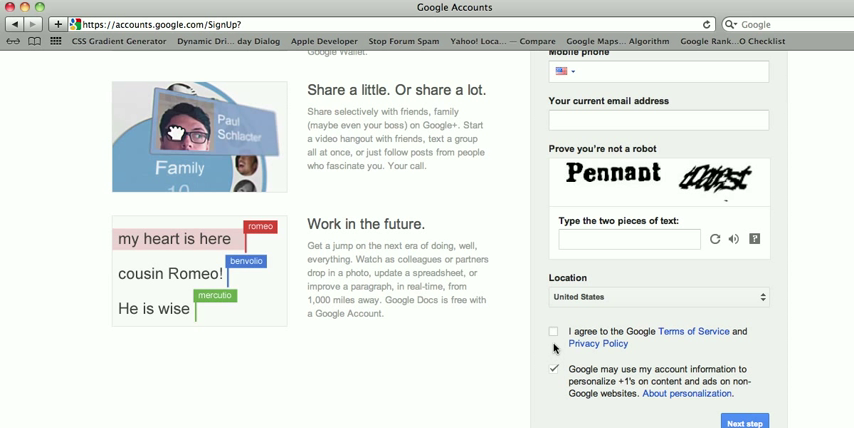
mouse_move(770, 416)
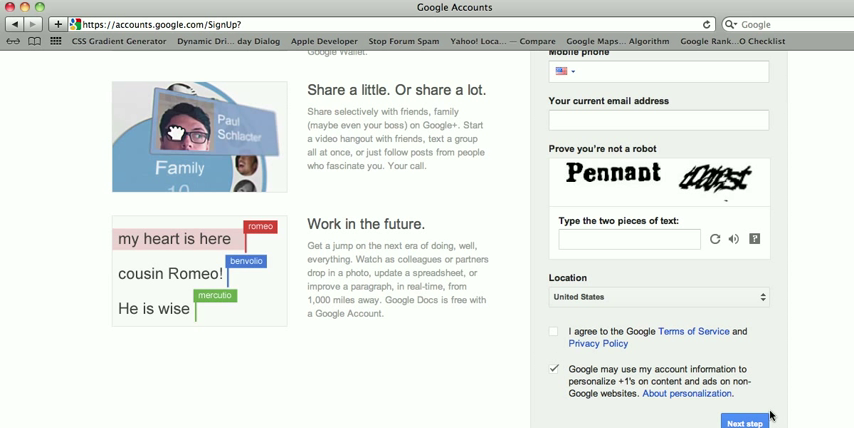